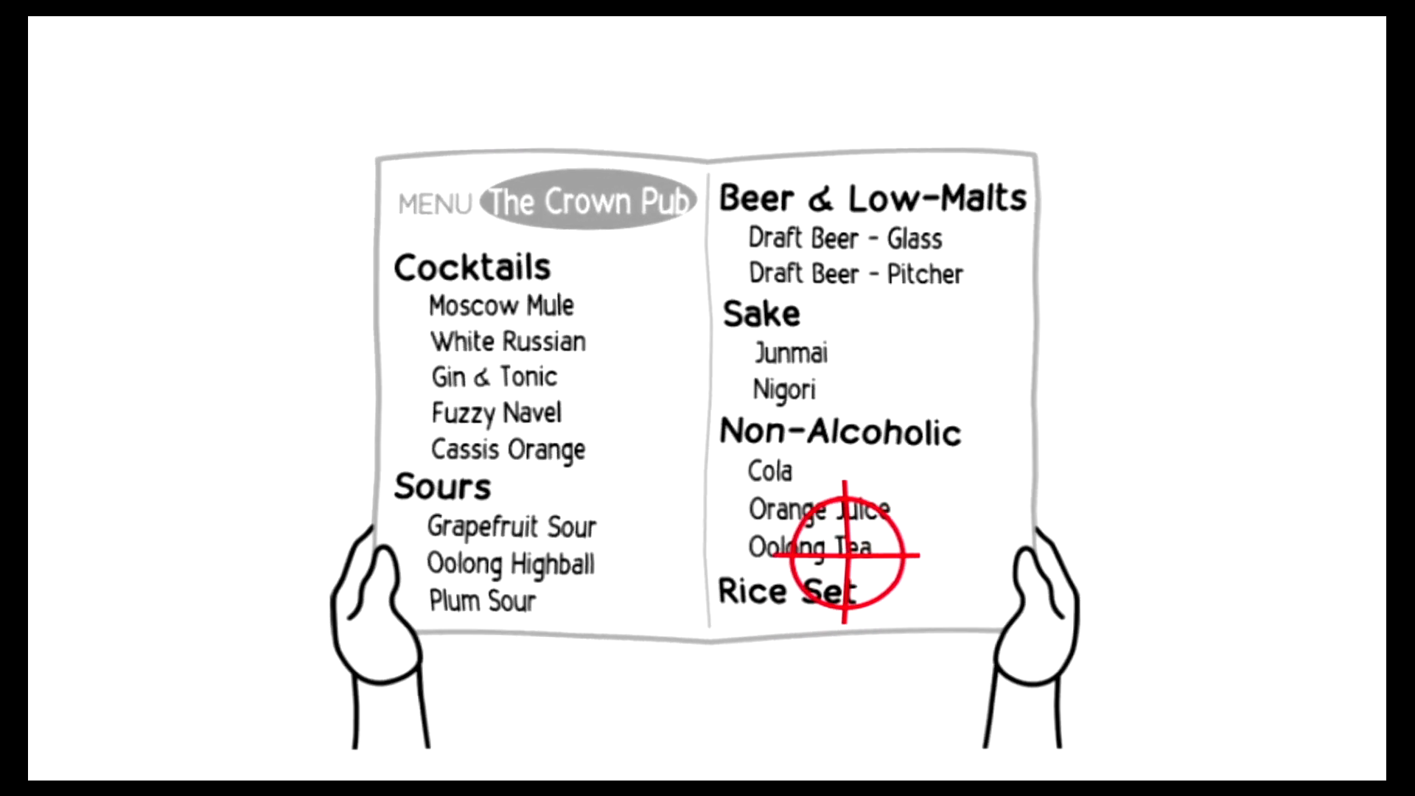
pyautogui.moveTo(803, 302)
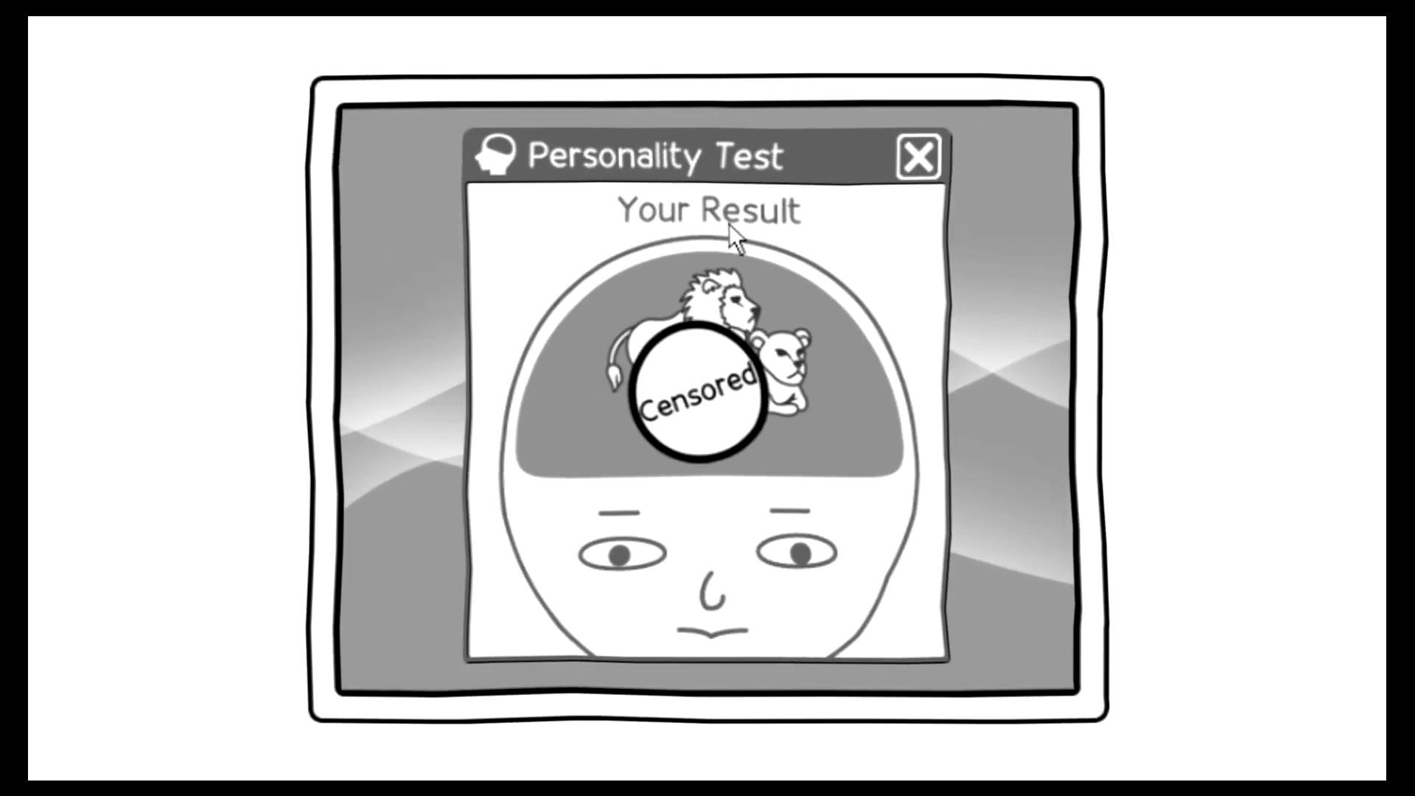
pyautogui.moveTo(541, 298)
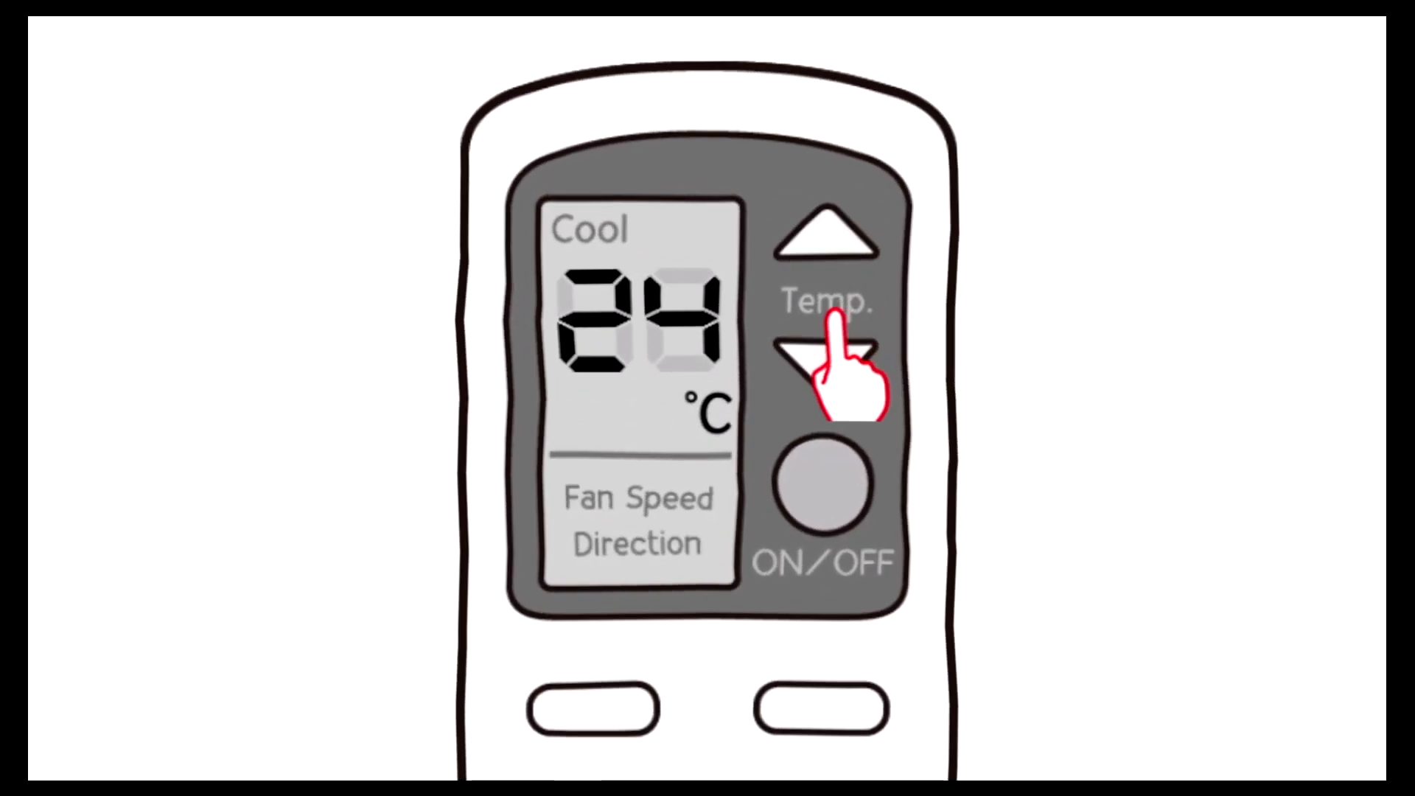
pyautogui.click(822, 236)
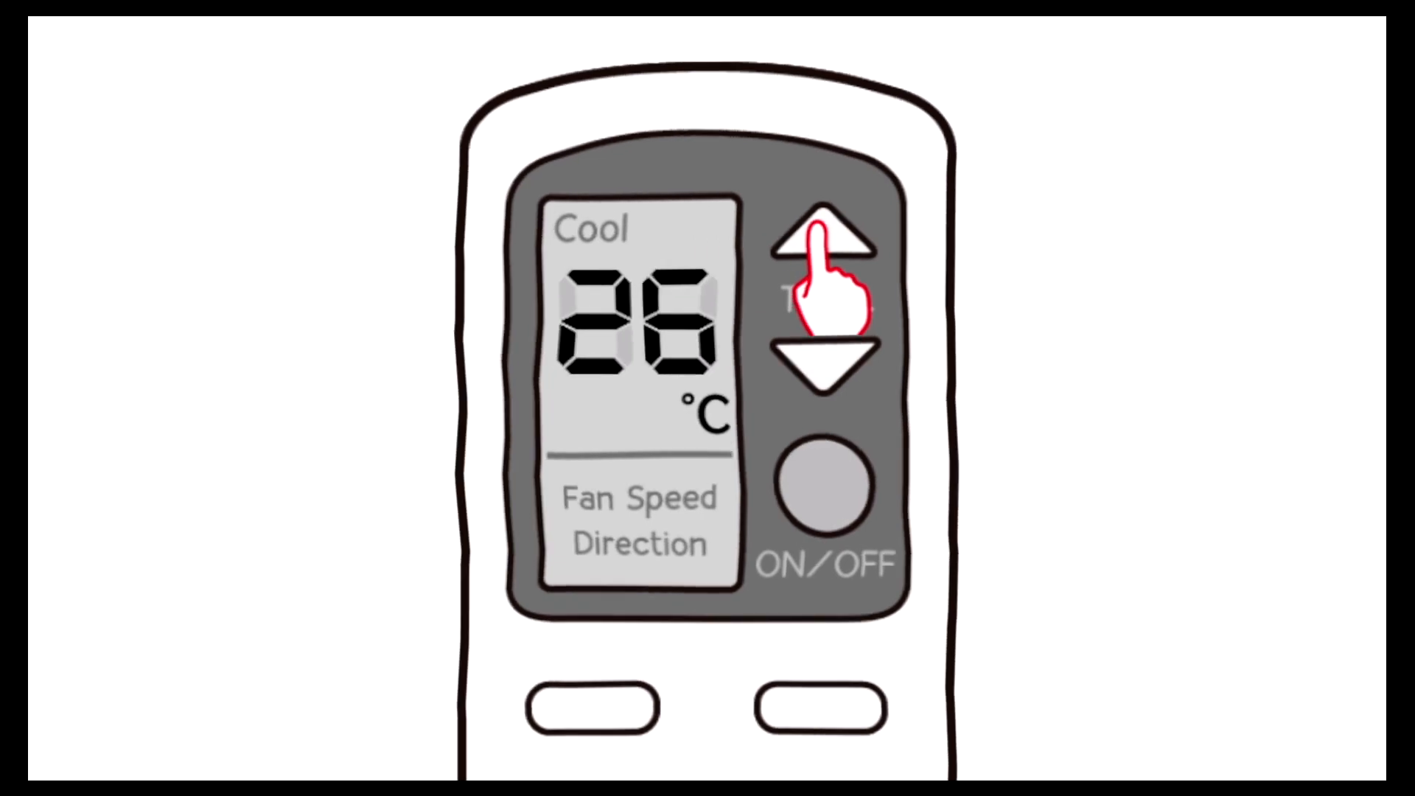
pyautogui.click(824, 239)
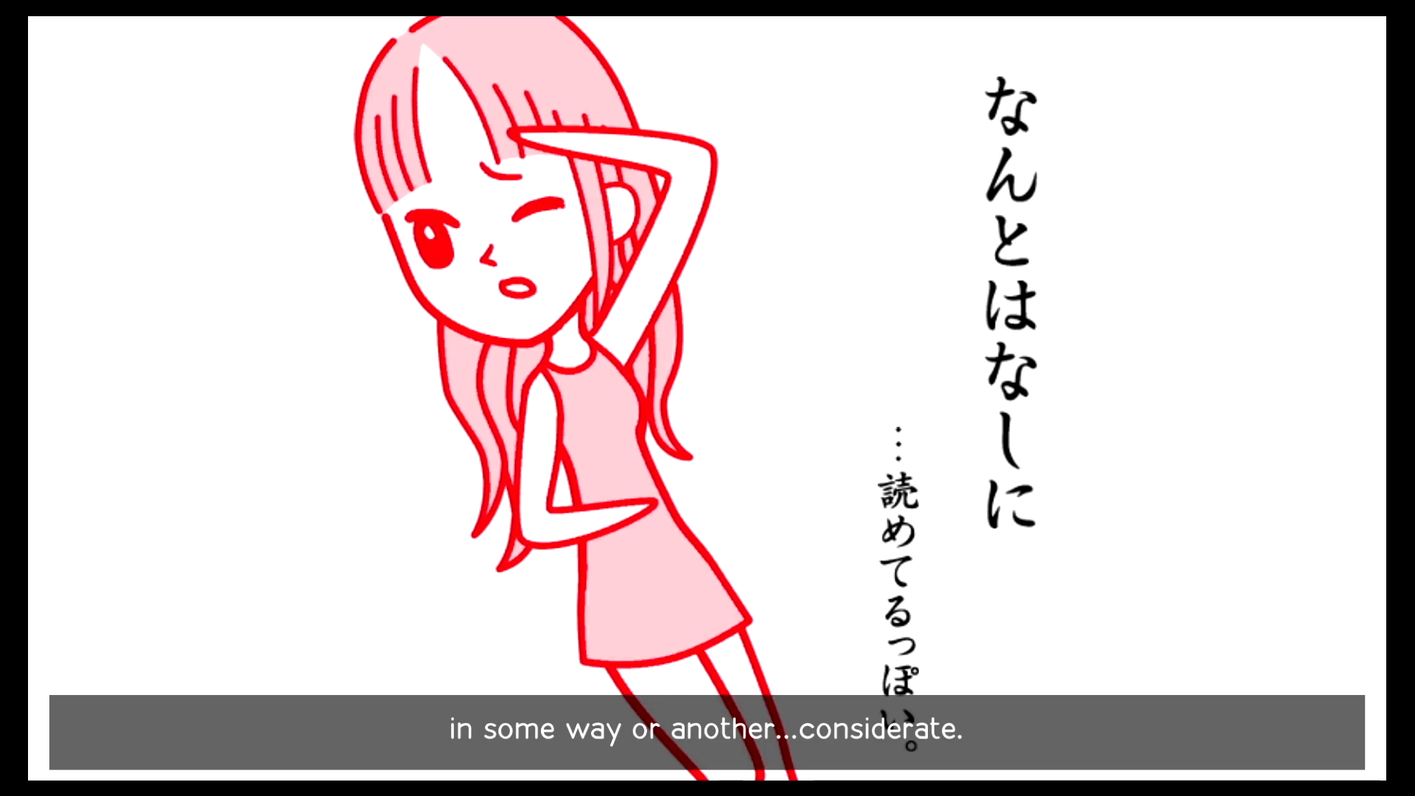
pyautogui.click(276, 731)
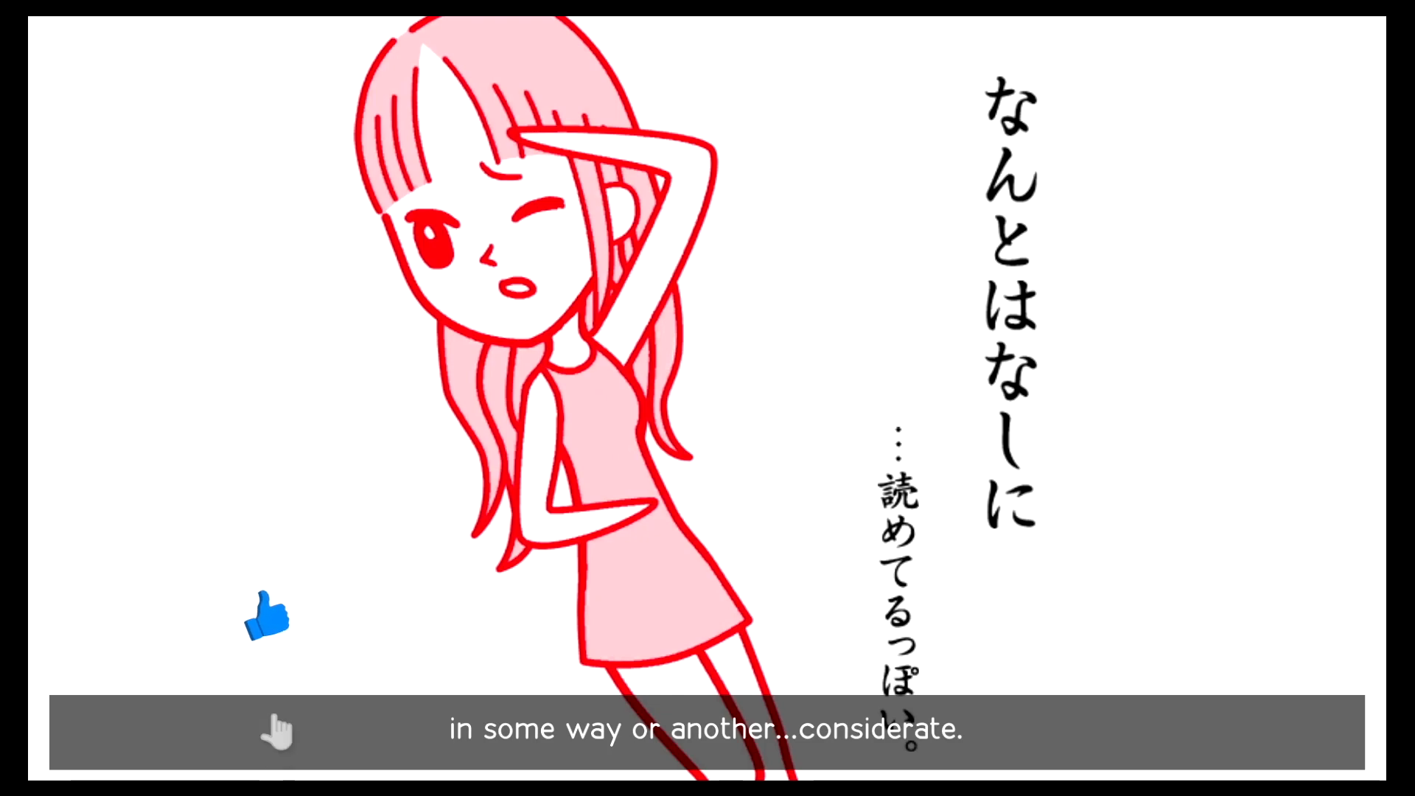